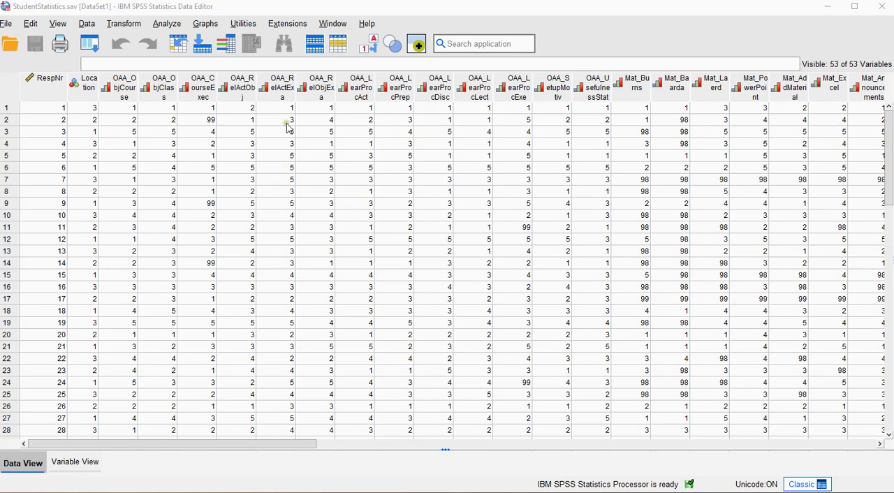
Start a One-Way ANOVA from the Analyze > Compare Means and Proportions menu.
left_click(166, 23)
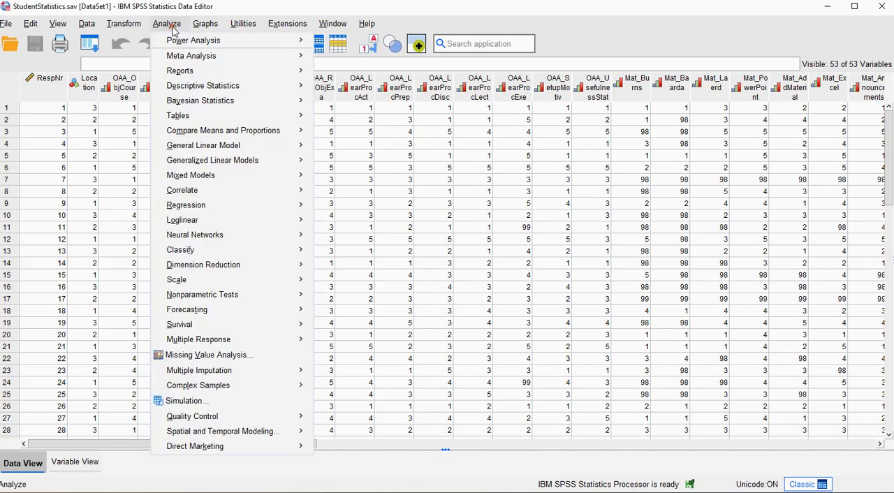
mouse_move(223, 130)
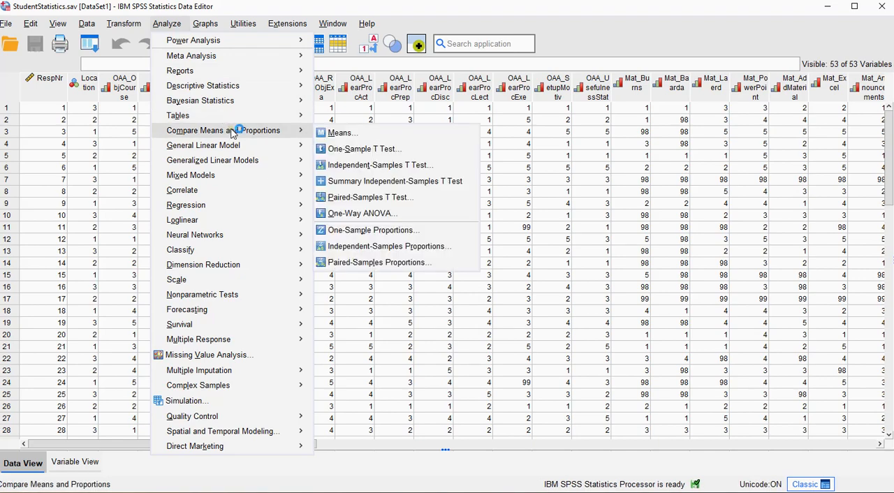
mouse_move(370, 197)
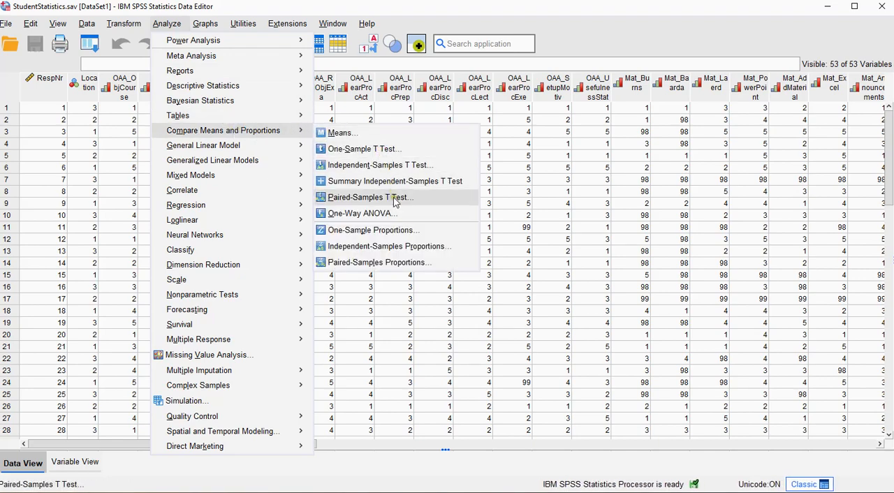
left_click(358, 213)
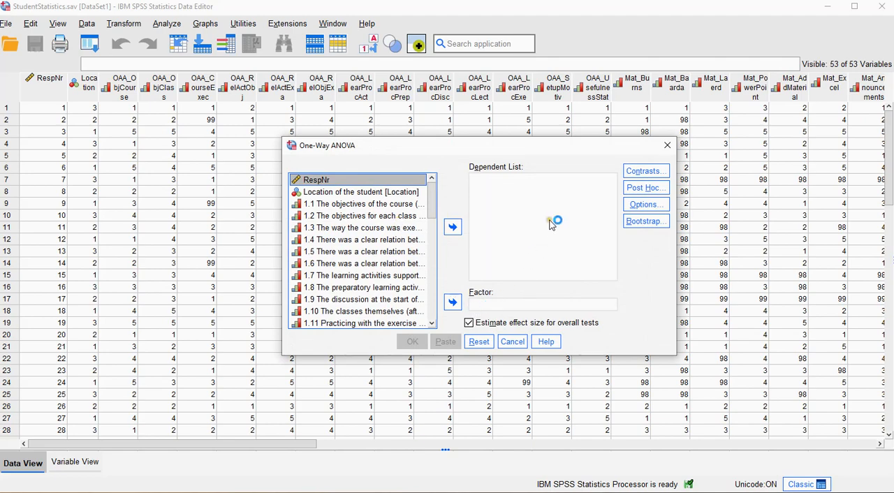
mouse_move(532, 223)
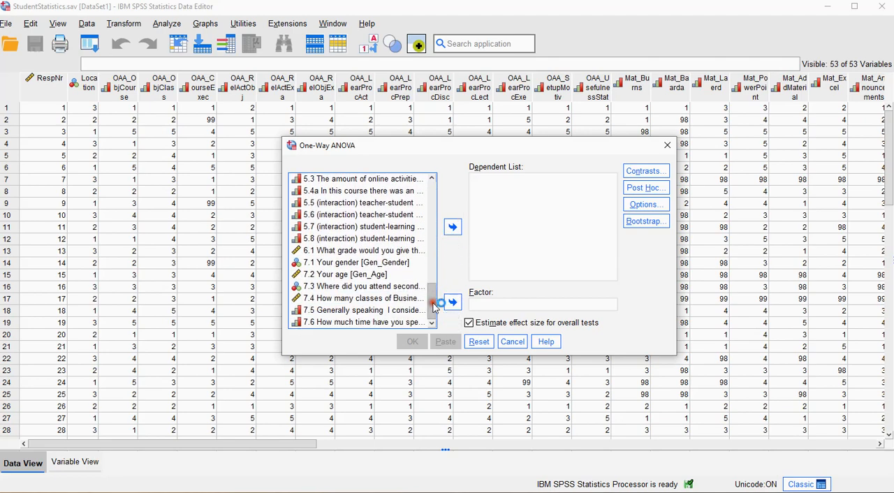
Assign question 6.1 as dependent, Location as factor, and bring up Options.
left_click(362, 250)
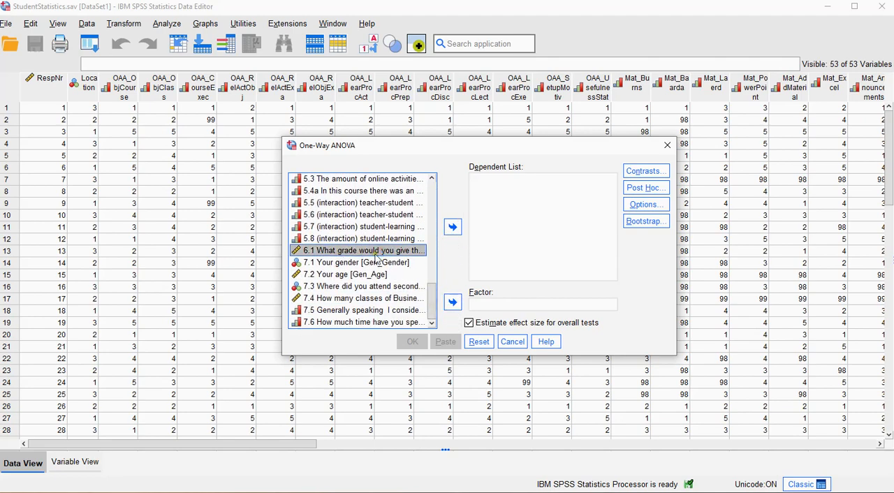
left_click(452, 226)
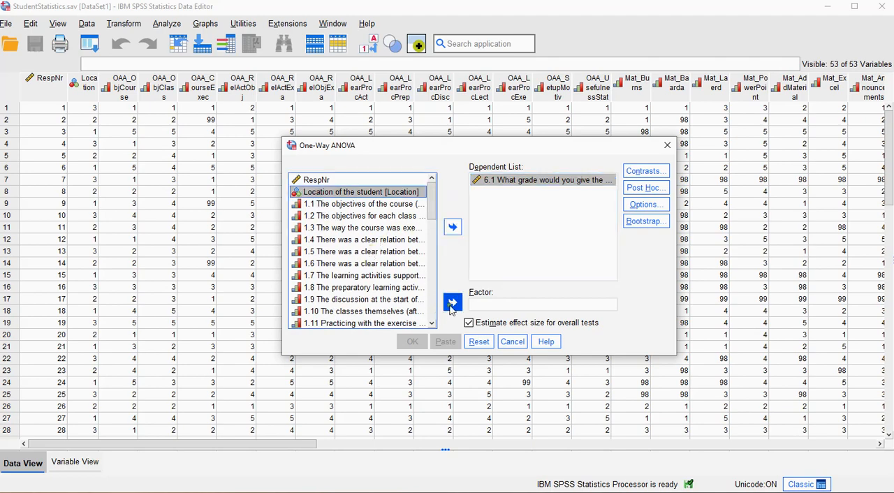
left_click(453, 304)
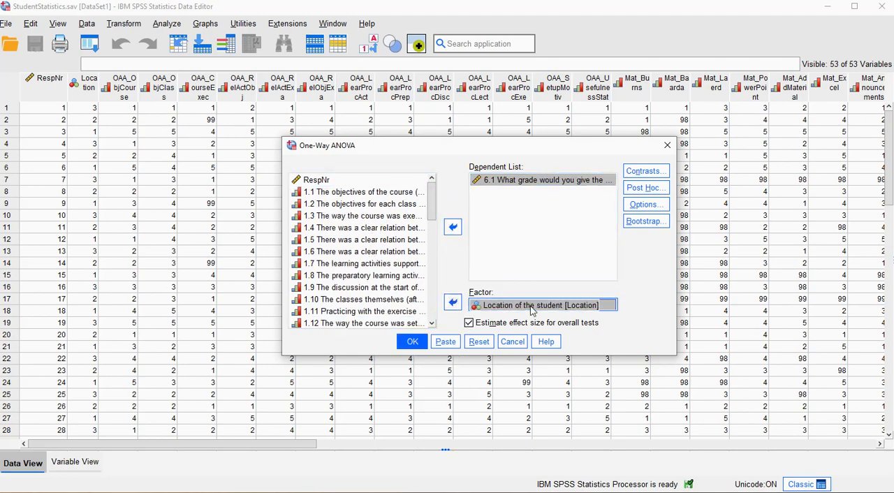
left_click(644, 204)
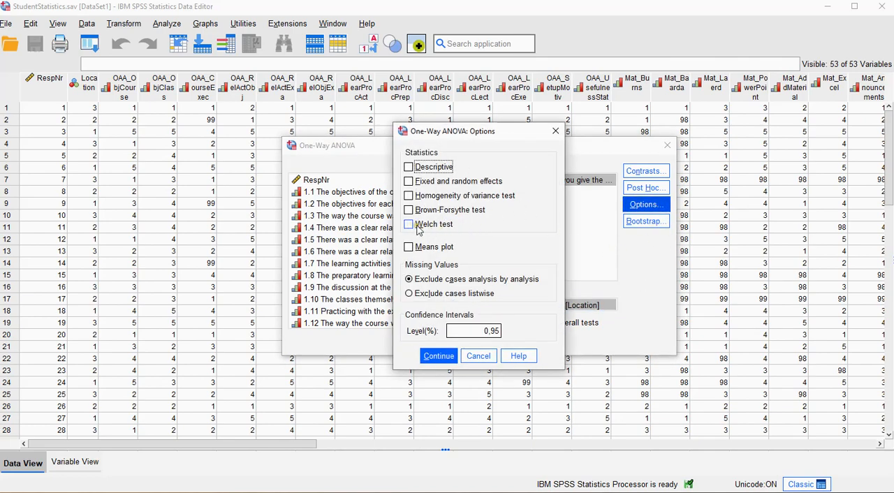
Enable the Welch test in ANOVA Options and continue back to the setup.
left_click(408, 223)
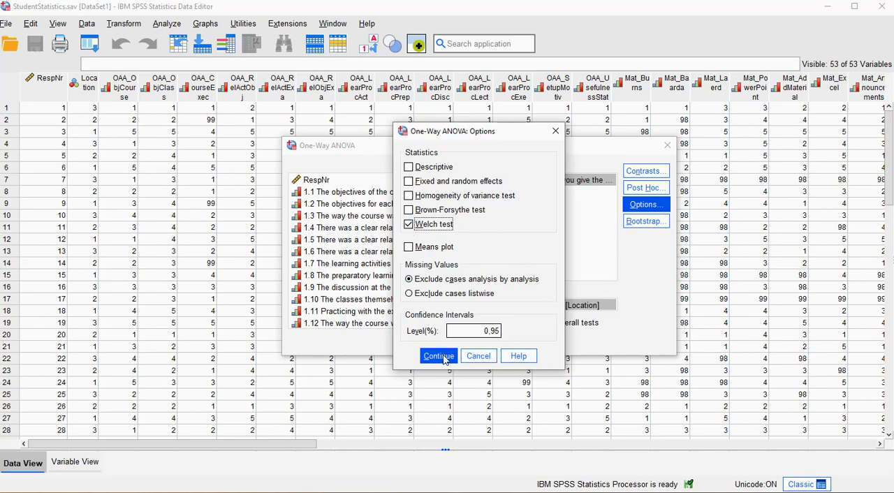
left_click(408, 223)
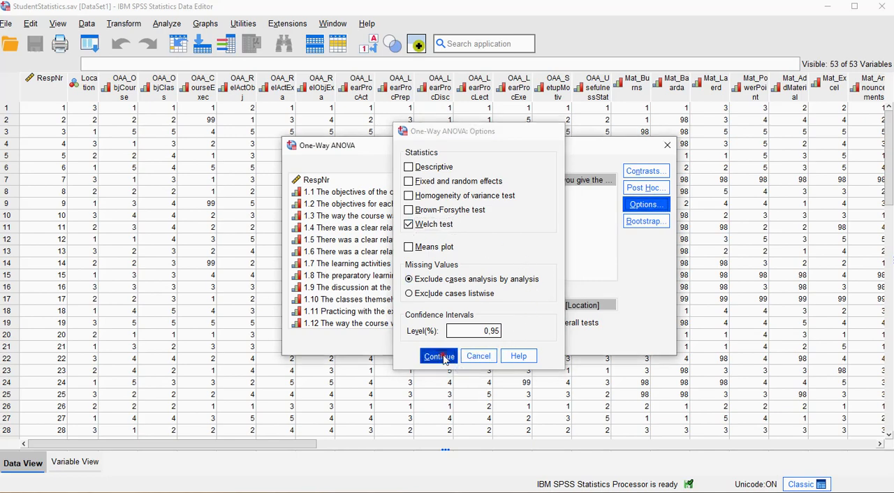
left_click(438, 356)
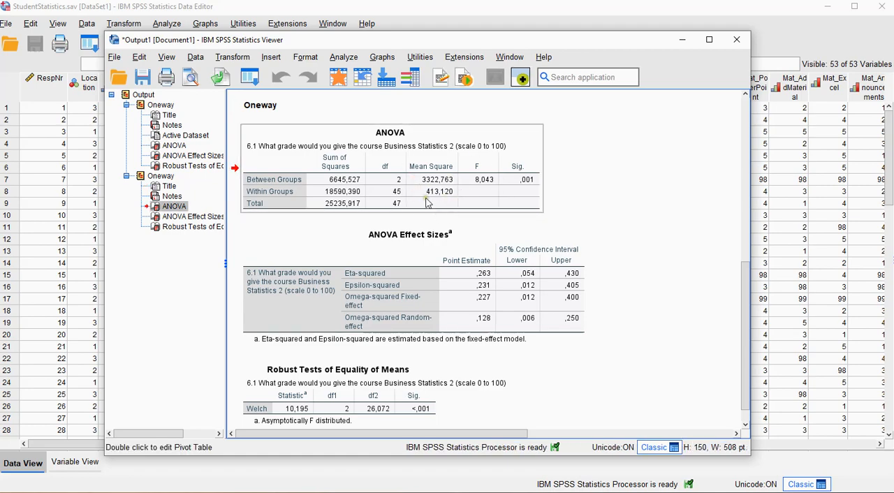
mouse_move(527, 183)
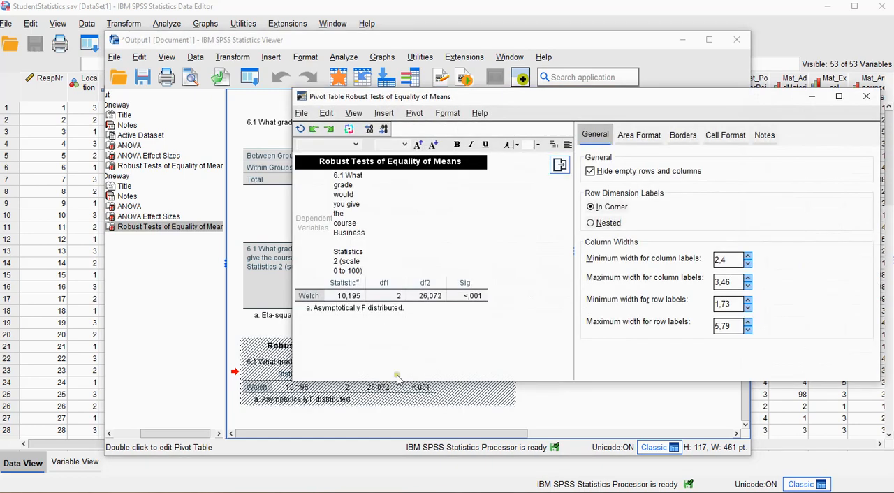
Reveal the exact Welch significance (about 0.000536) and close the pivot table editor.
double_click(349, 295)
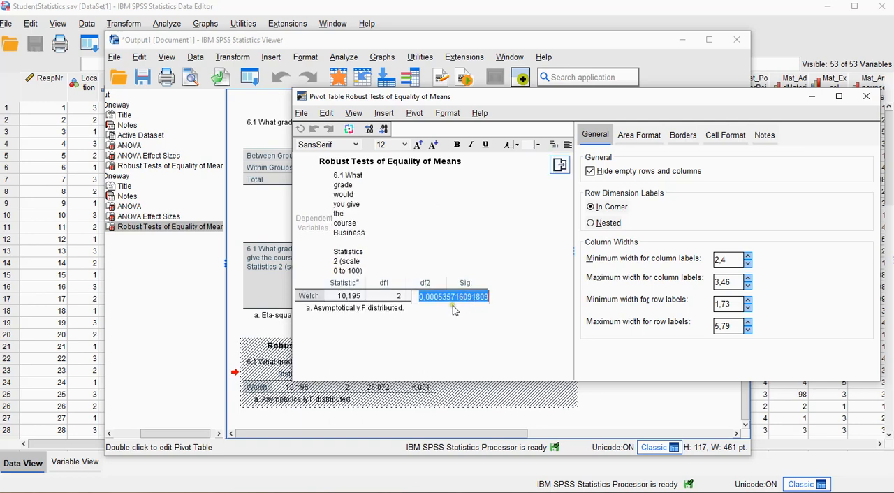
mouse_move(486, 311)
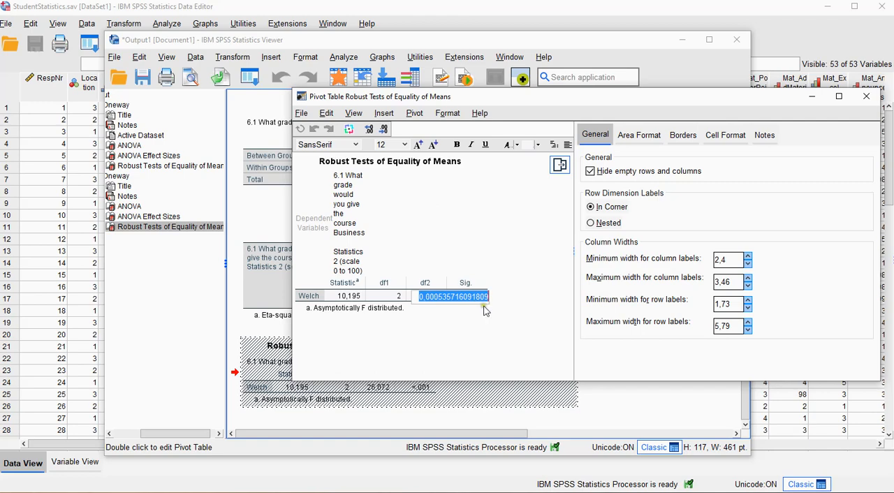
mouse_move(482, 334)
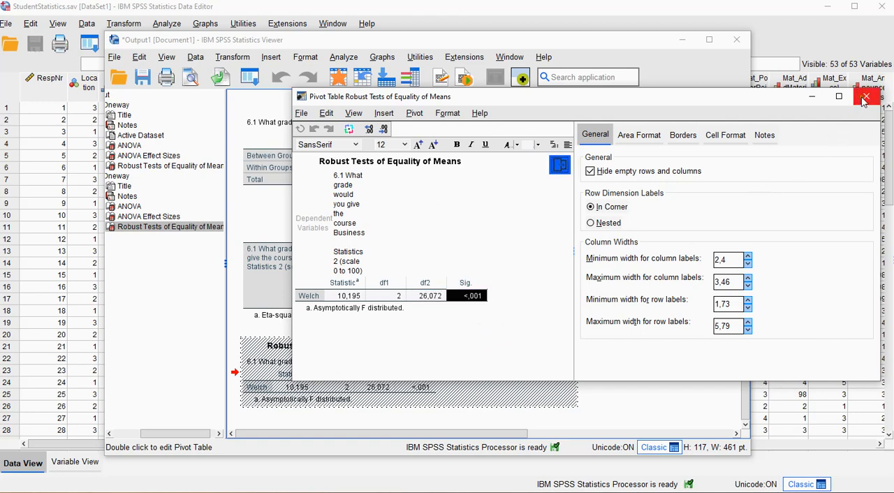
left_click(867, 97)
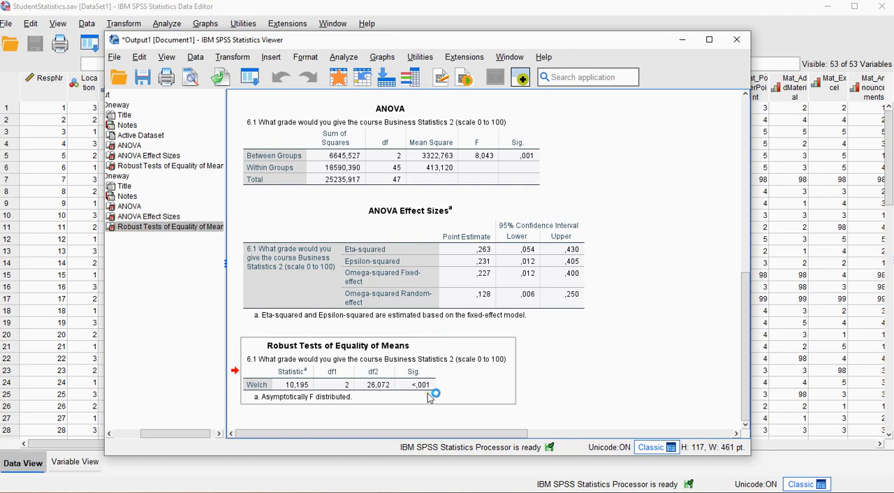
mouse_move(433, 393)
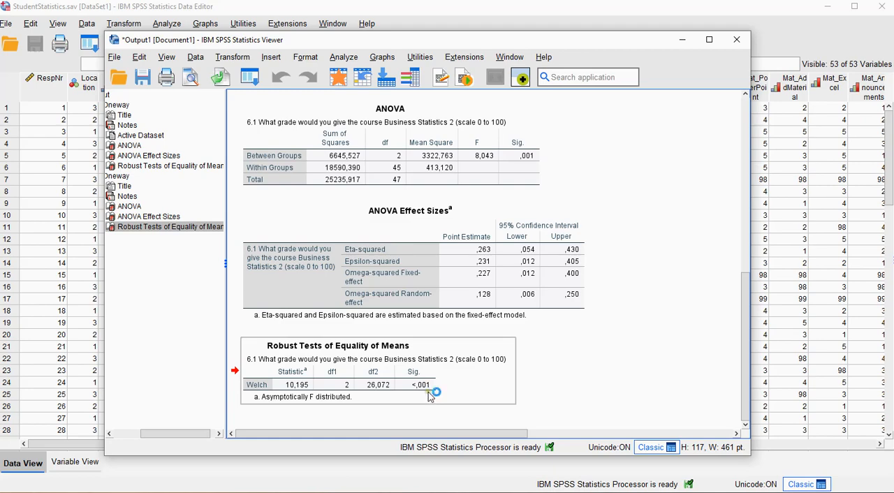
mouse_move(430, 396)
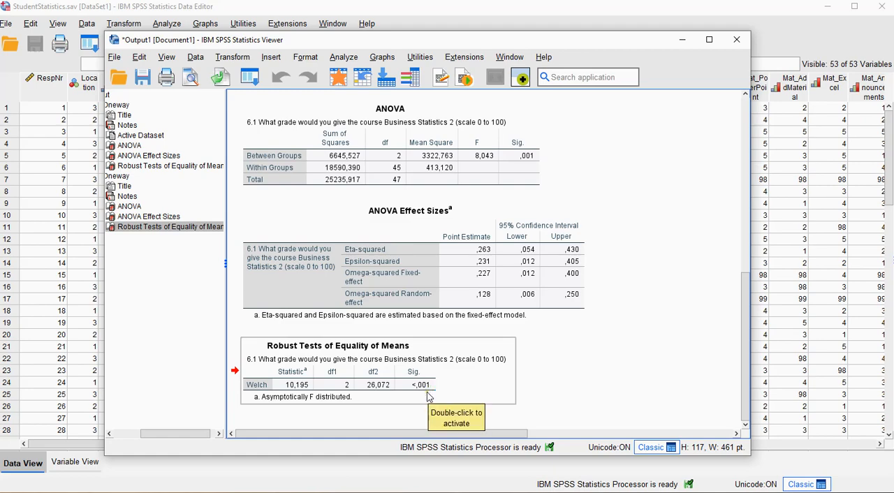
mouse_move(629, 363)
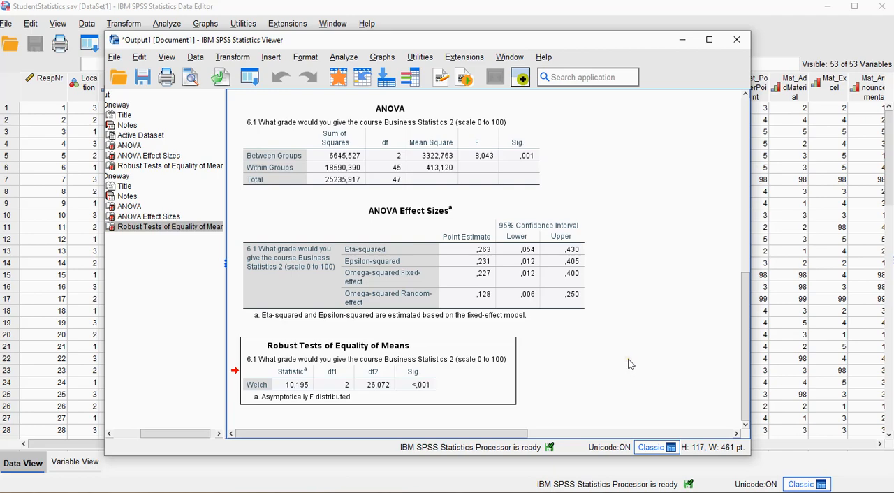